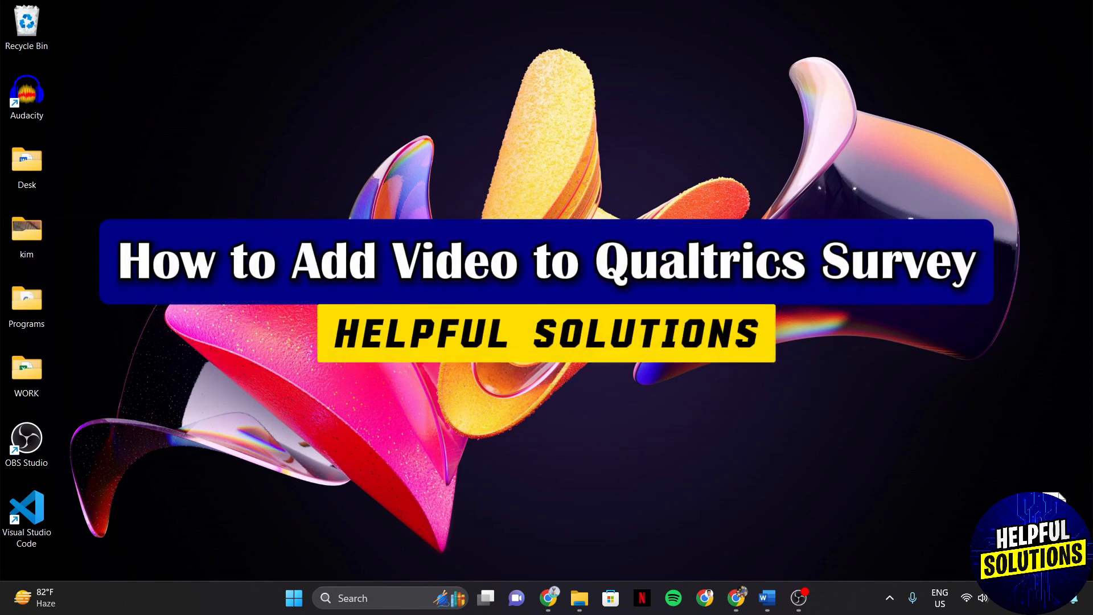
Open the Evaluation survey from the Projects list
left_click(736, 597)
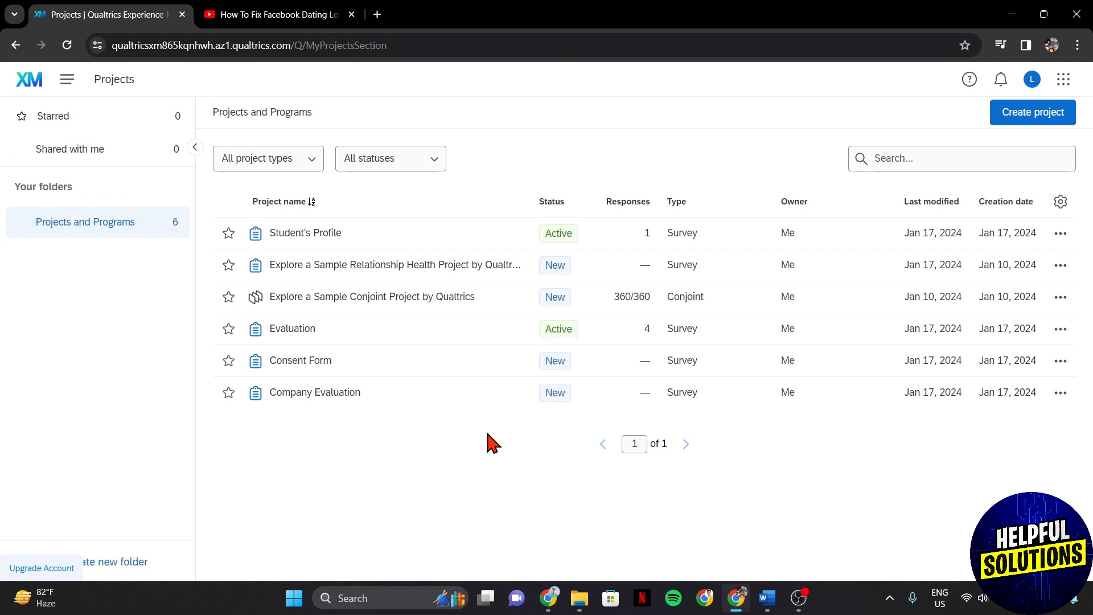
mouse_move(426, 446)
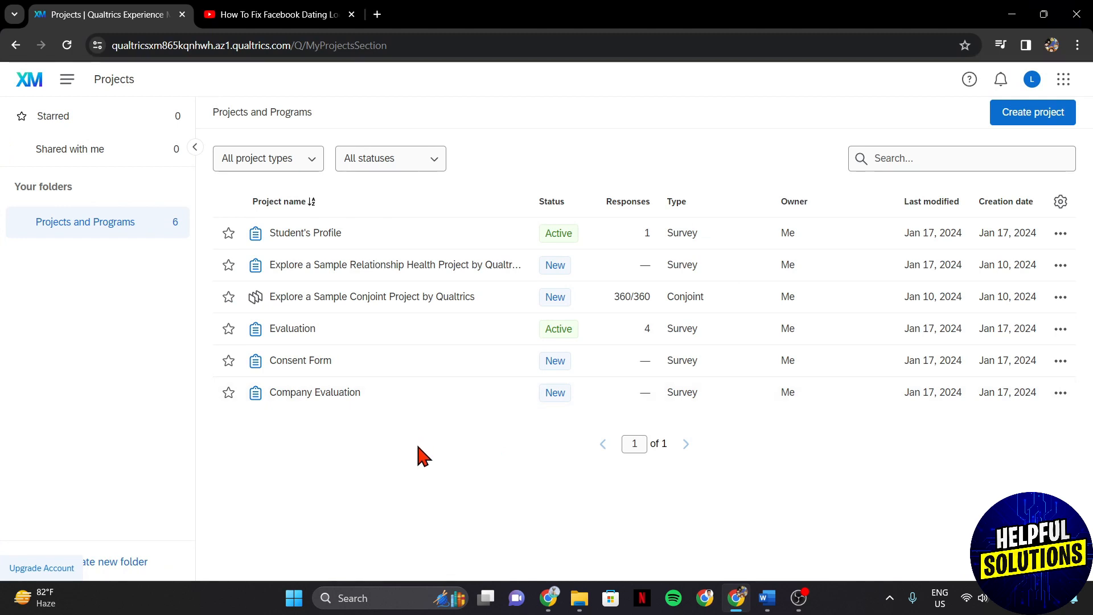
mouse_move(283, 359)
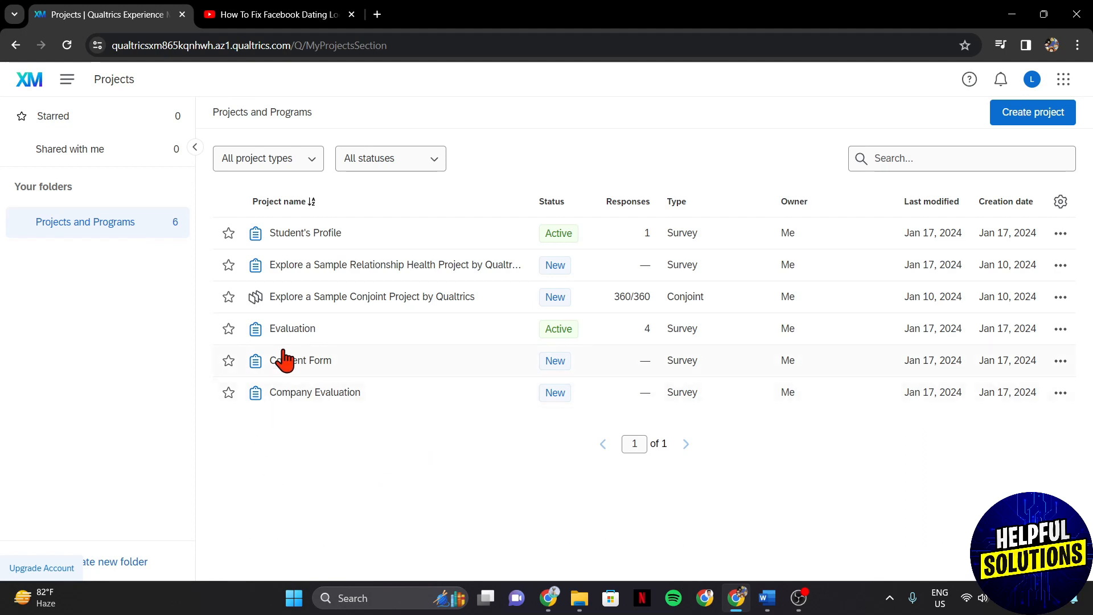
left_click(292, 329)
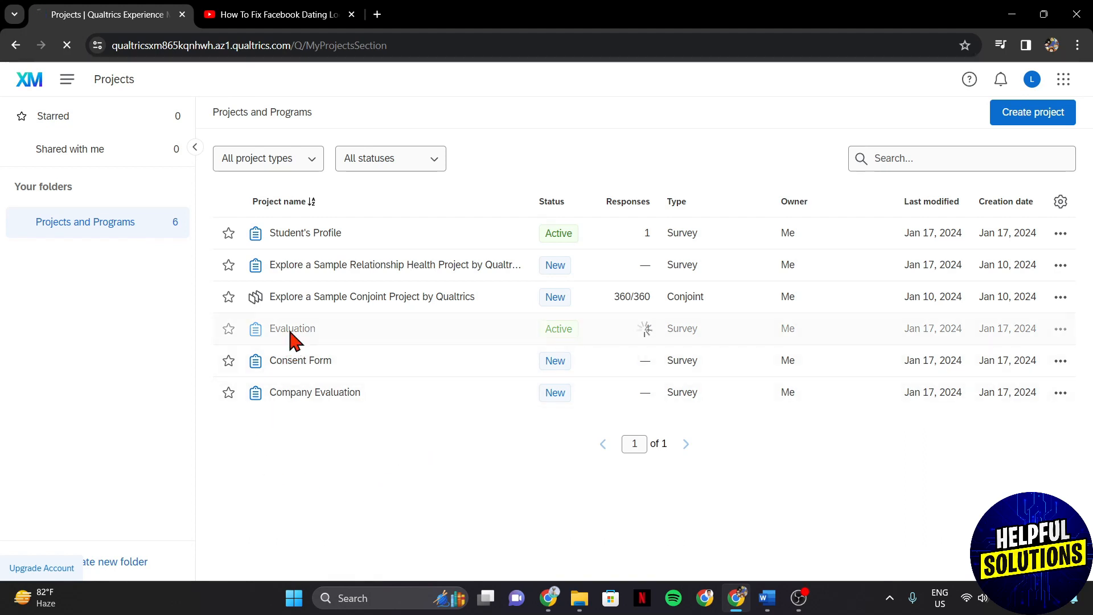
Add an empty Block 1 below Q2 and show its block settings
left_click(292, 329)
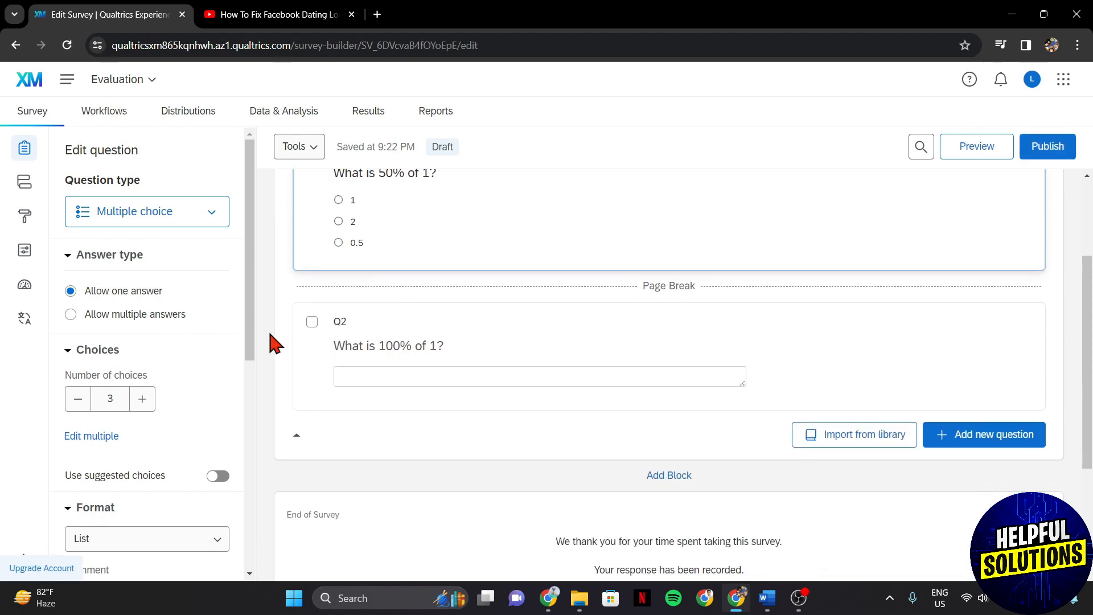
scroll("down", 3)
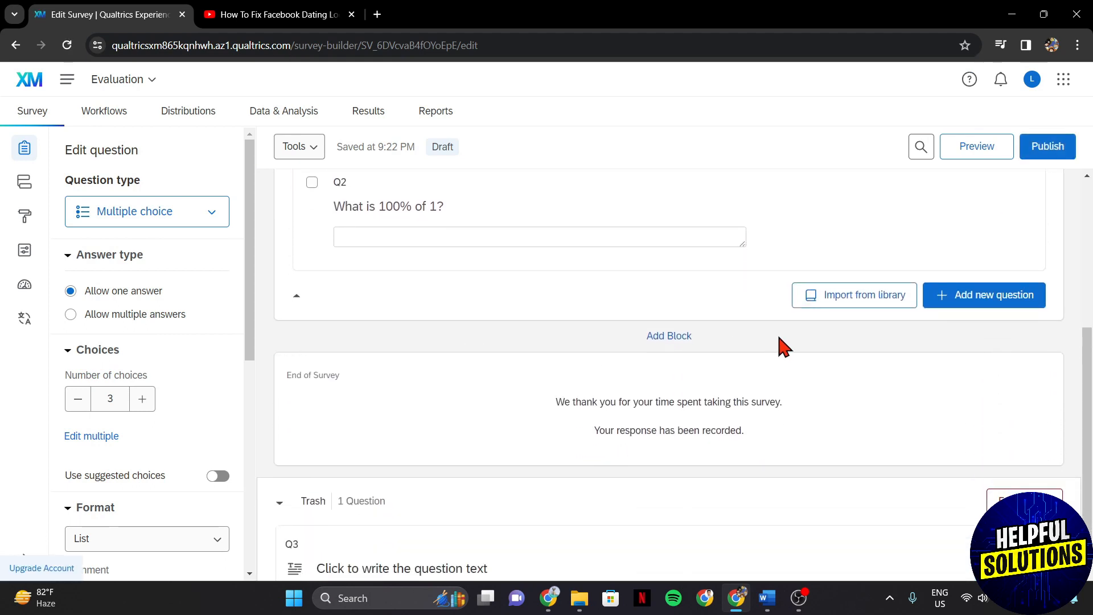
mouse_move(686, 350)
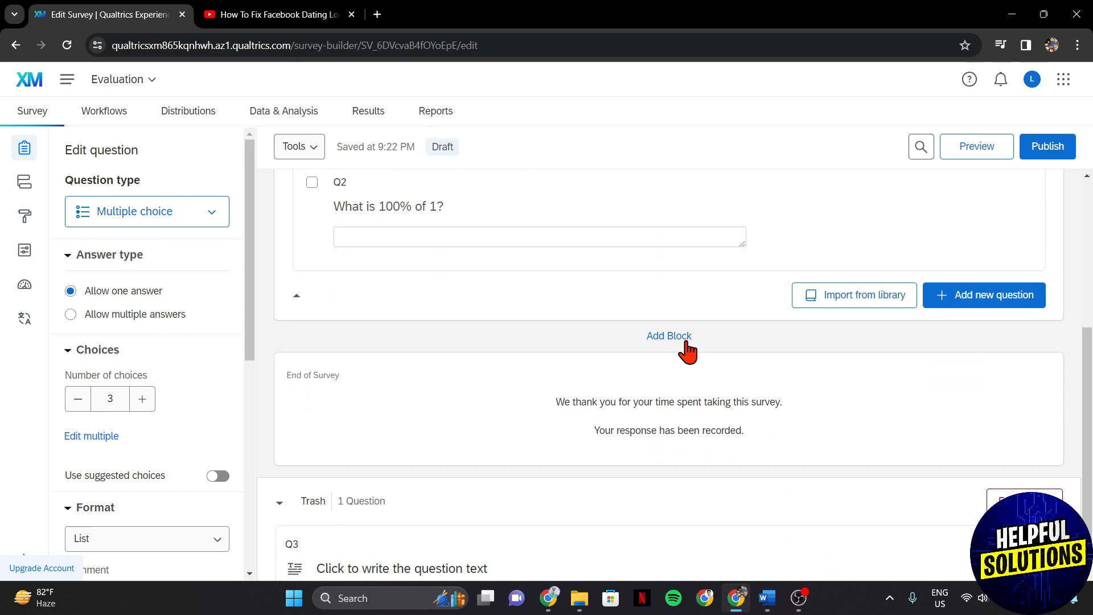
left_click(669, 336)
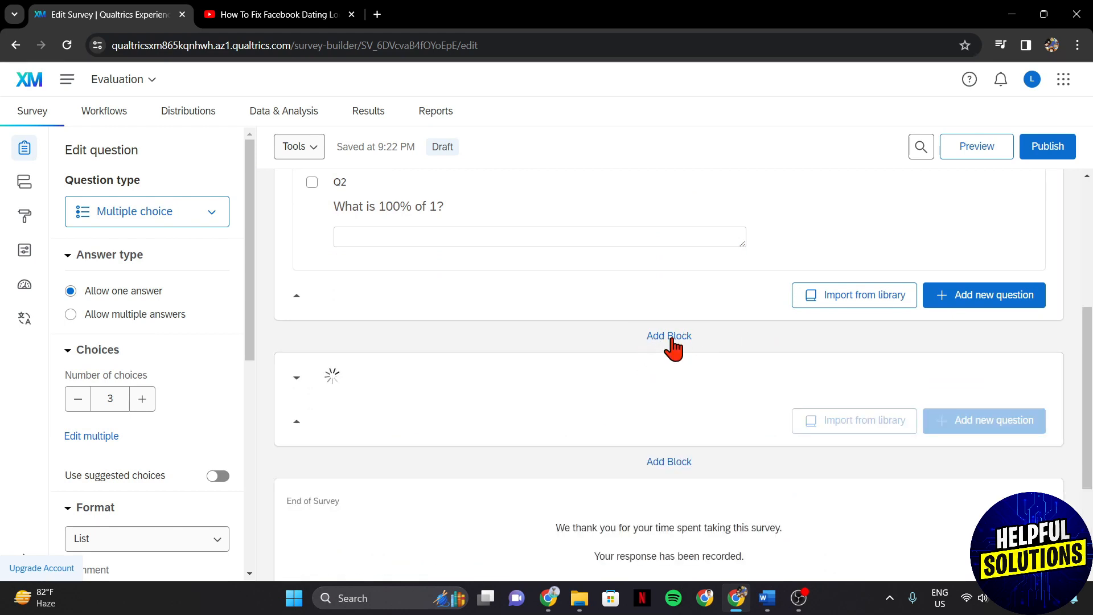
left_click(669, 335)
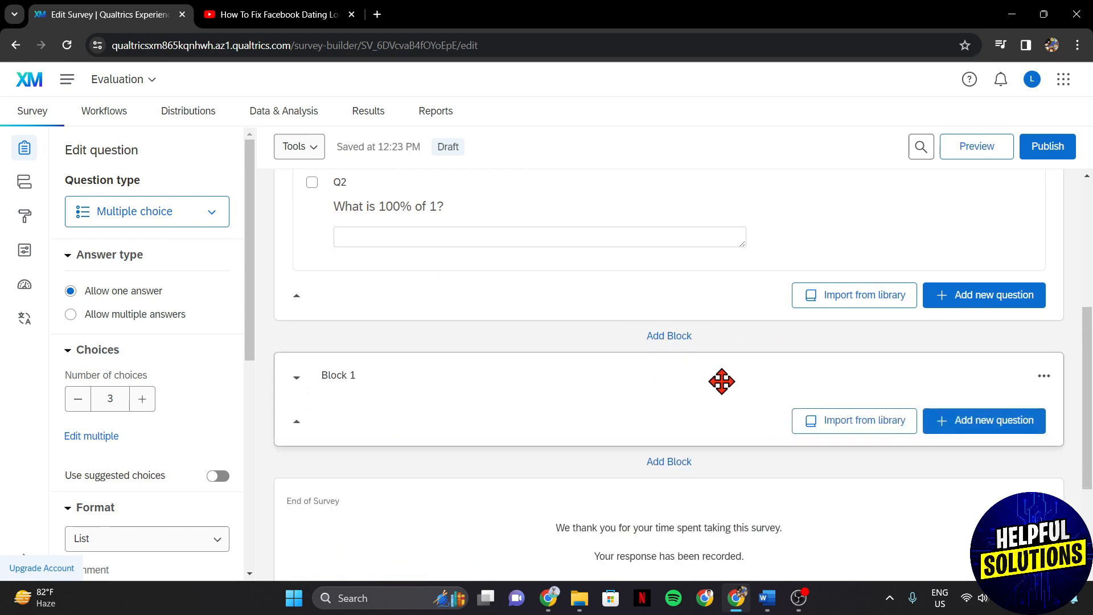
left_click(338, 374)
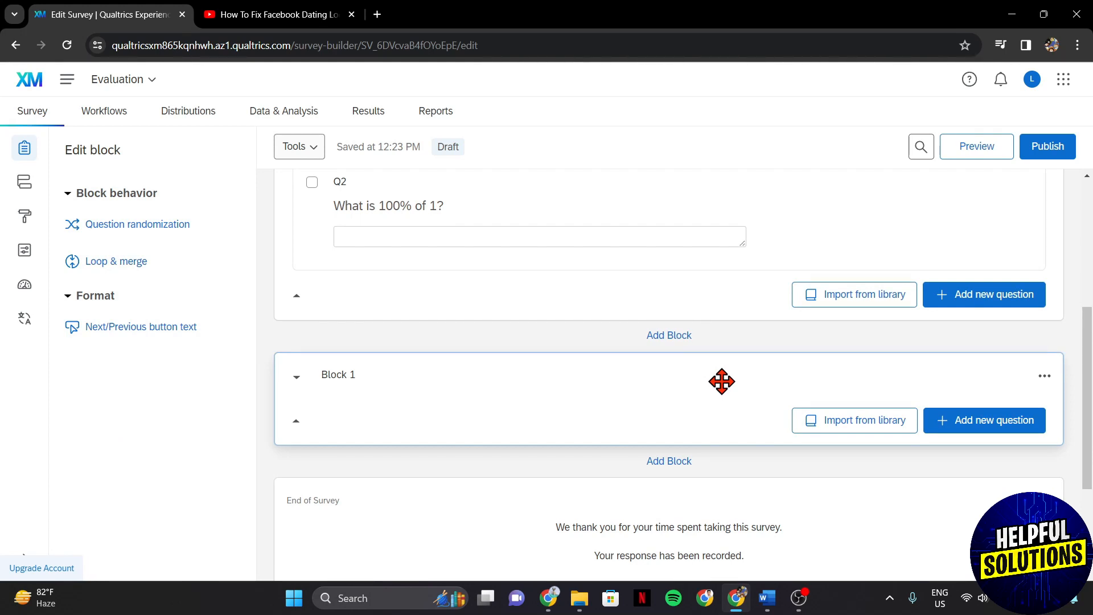
Add Text / Graphic question Q4 to Block 1 with content type Graphic
left_click(984, 420)
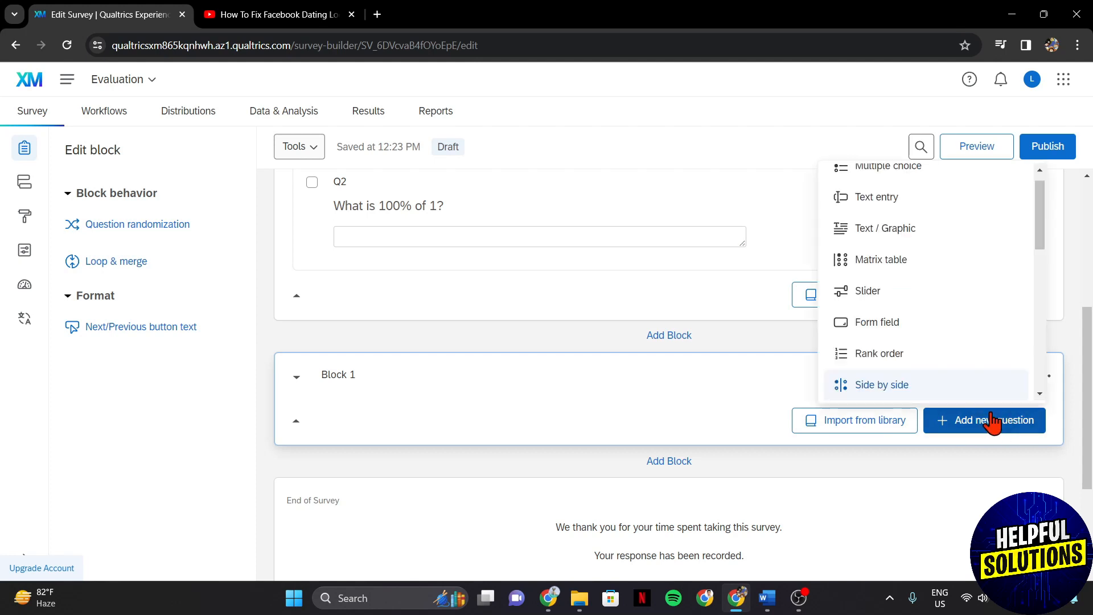
mouse_move(877, 238)
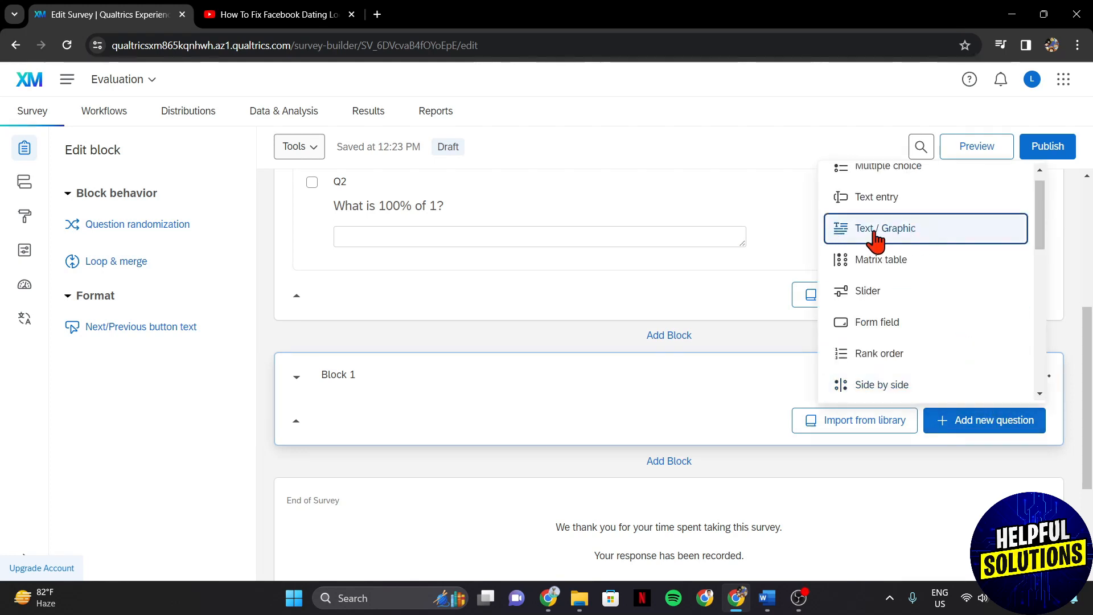
left_click(884, 228)
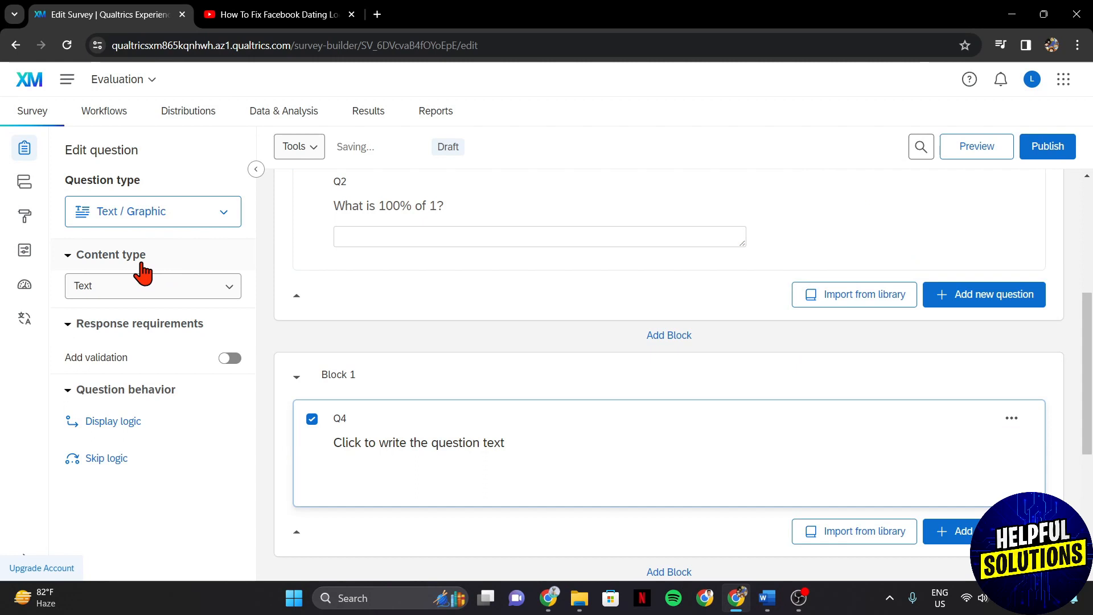
left_click(152, 286)
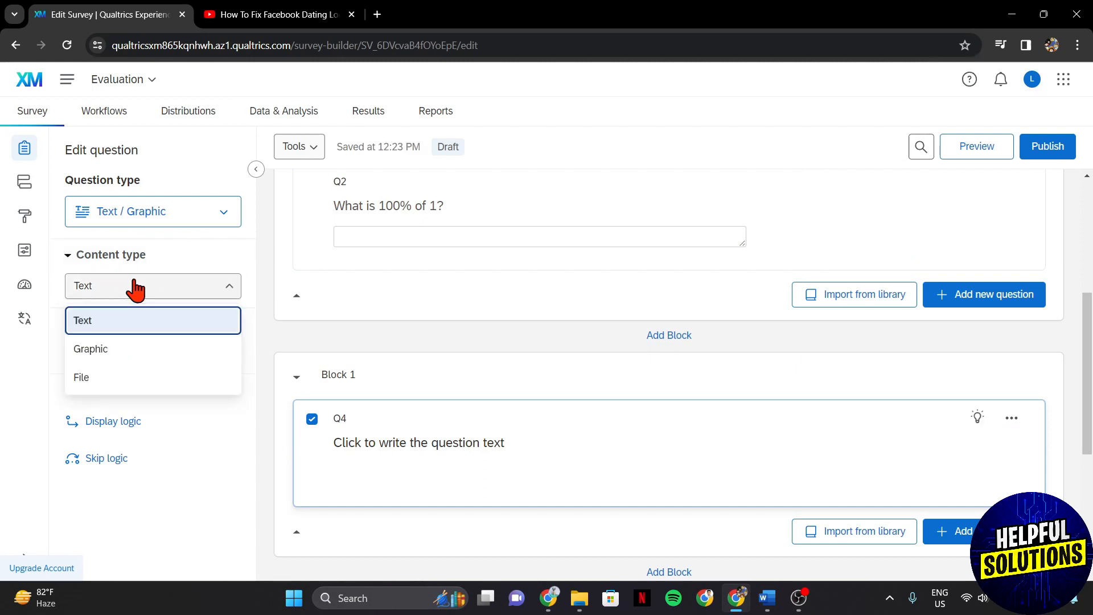
left_click(91, 349)
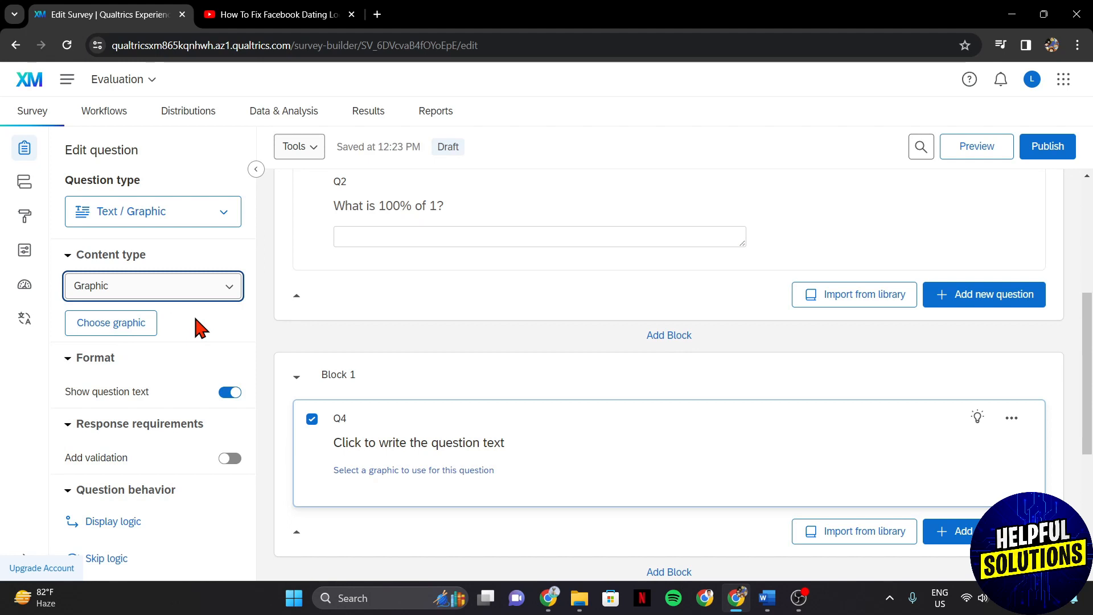
mouse_move(398, 445)
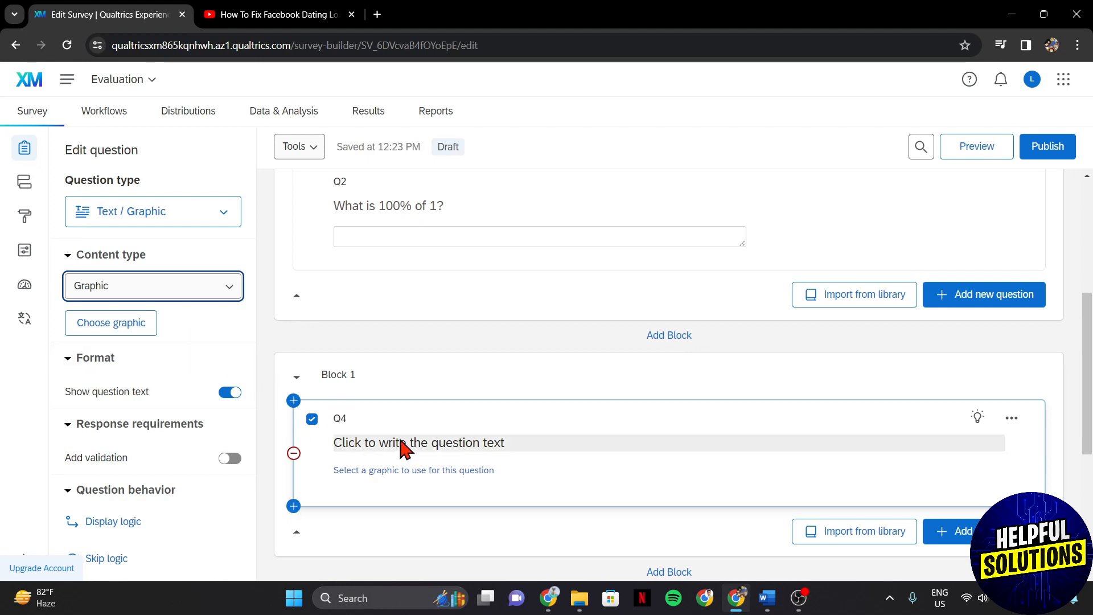
Set Q4's question text to 'Watch this video!' in the rich content editor
left_click(419, 442)
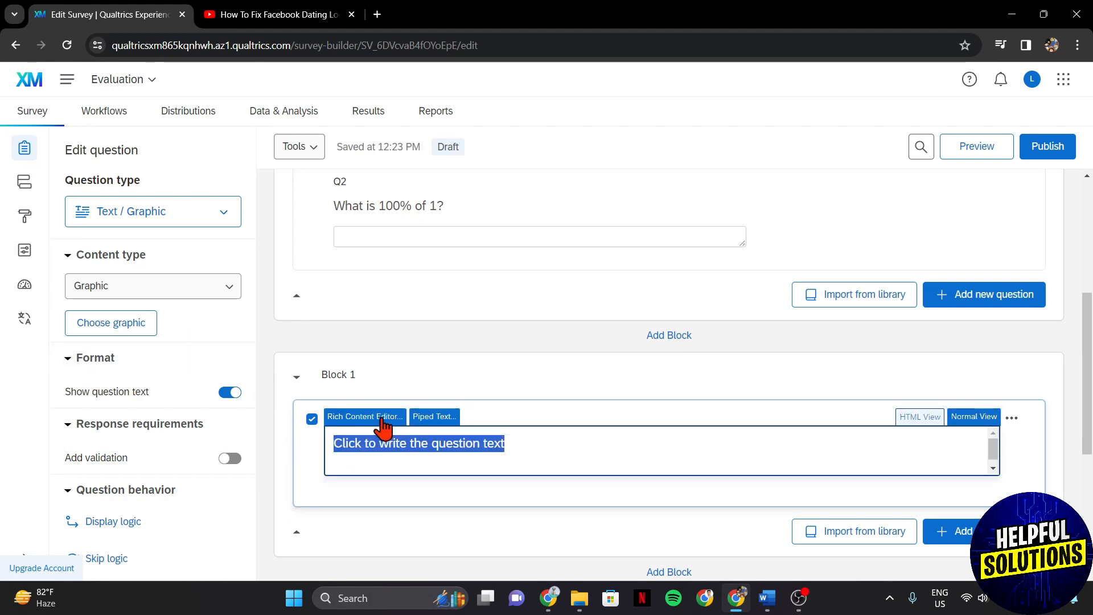
mouse_move(358, 426)
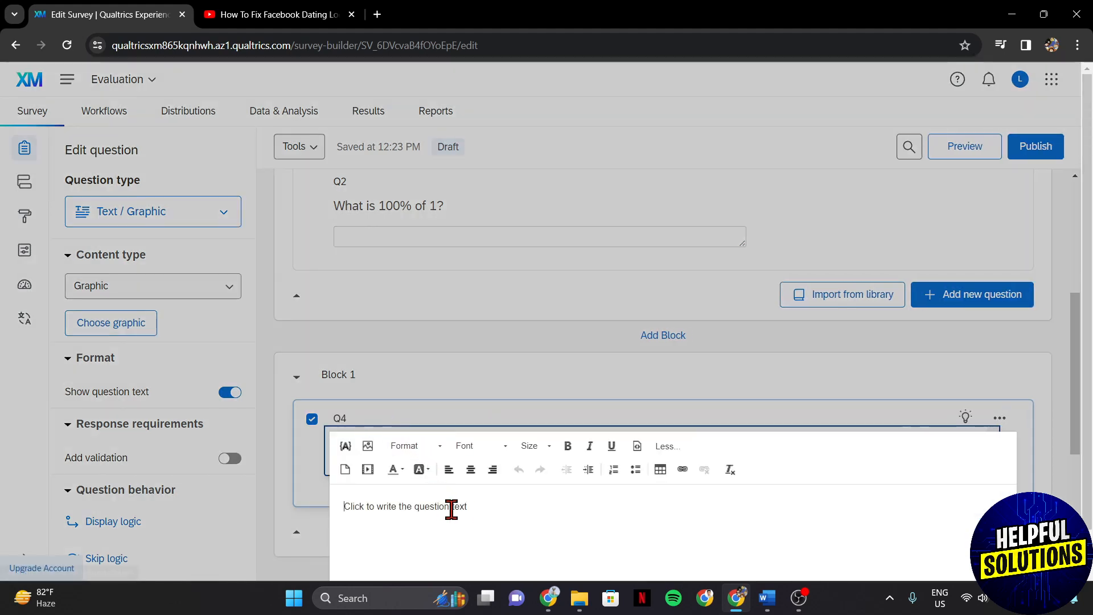
type("WAT")
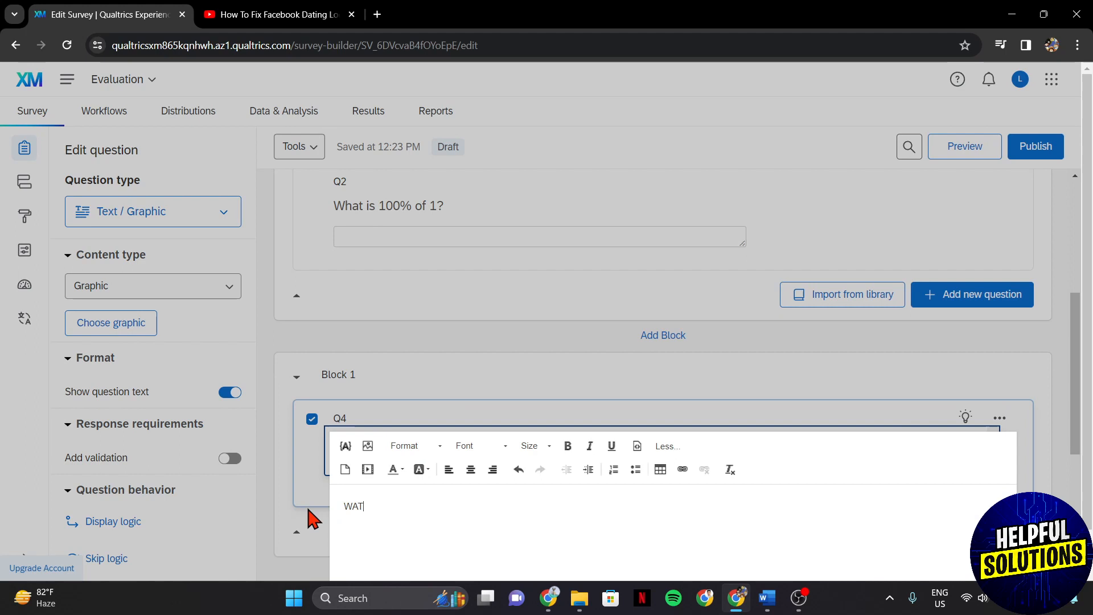
type("Watch this video!")
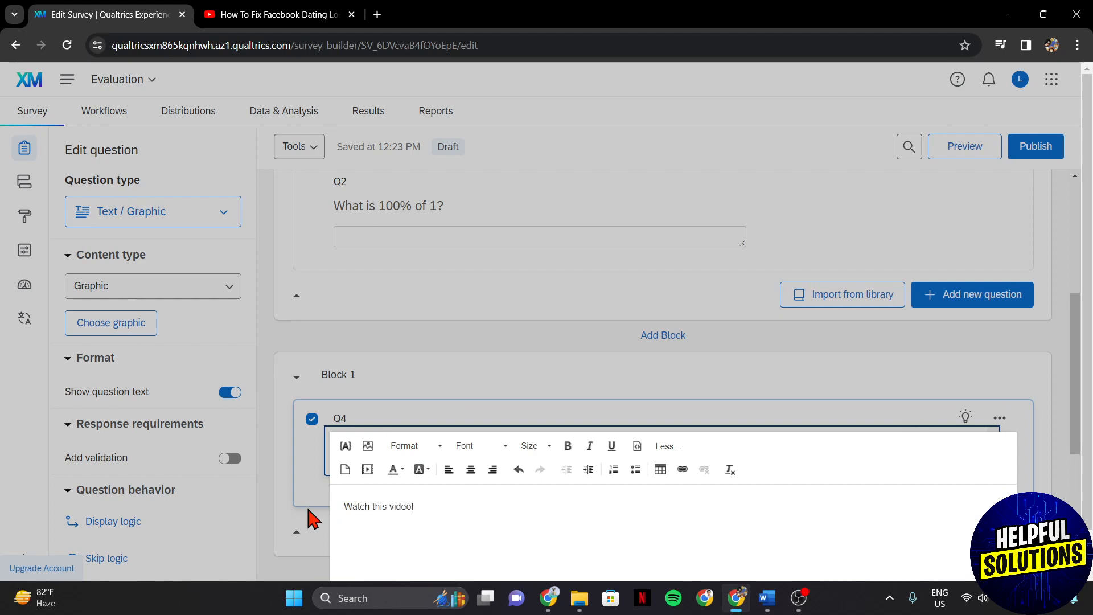
mouse_move(485, 509)
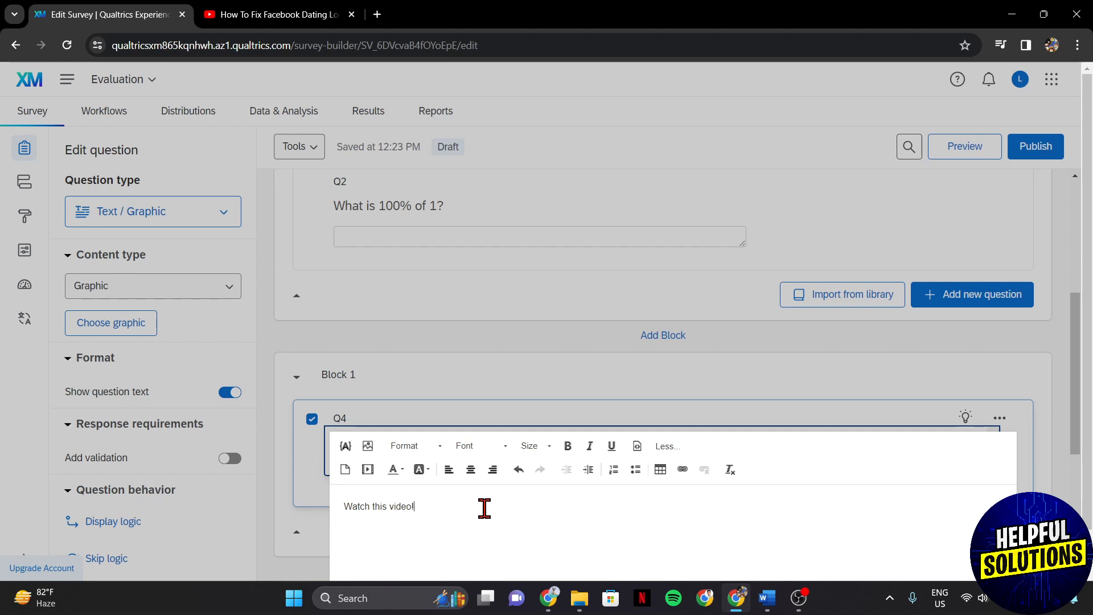
left_click(283, 15)
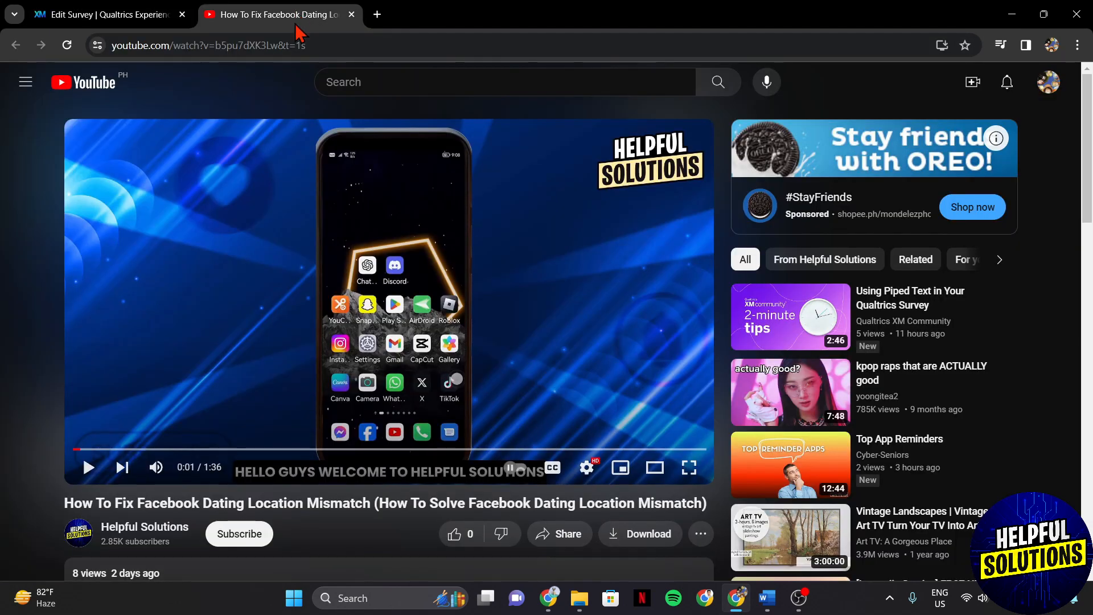
Copy the Facebook Dating video's YouTube URL and return to the survey editor
left_click(203, 44)
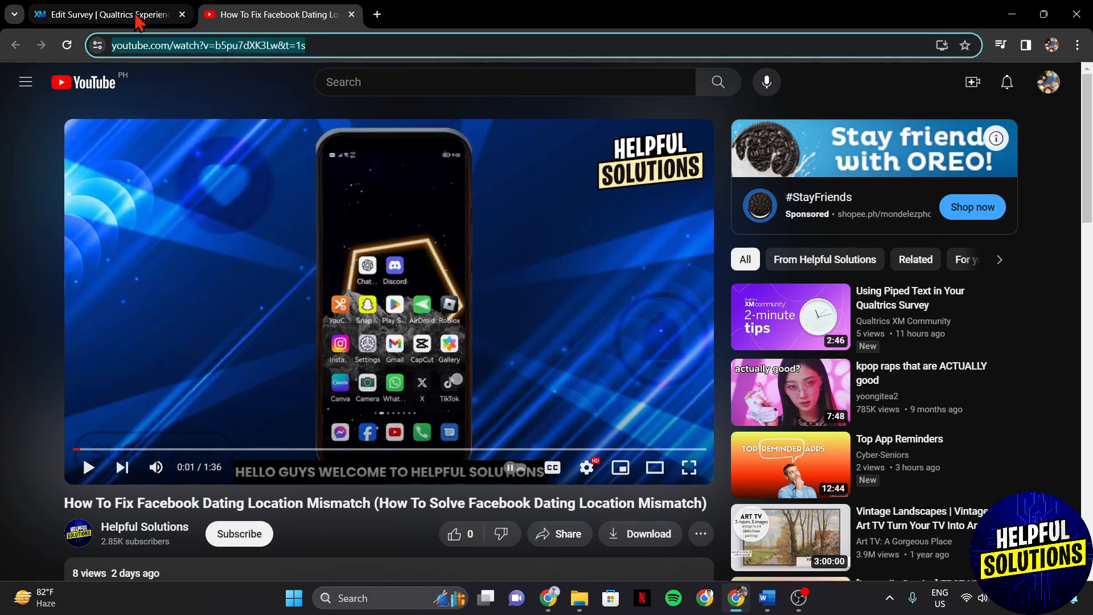
left_click(103, 14)
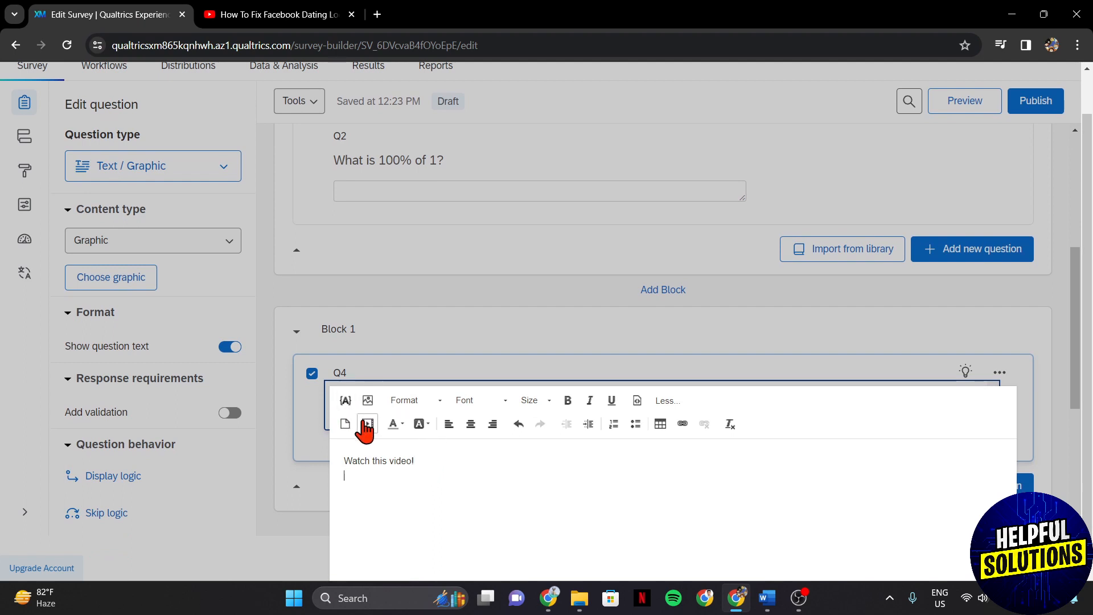
Insert the pasted YouTube link as embedded media below 'Watch this video!'
left_click(368, 424)
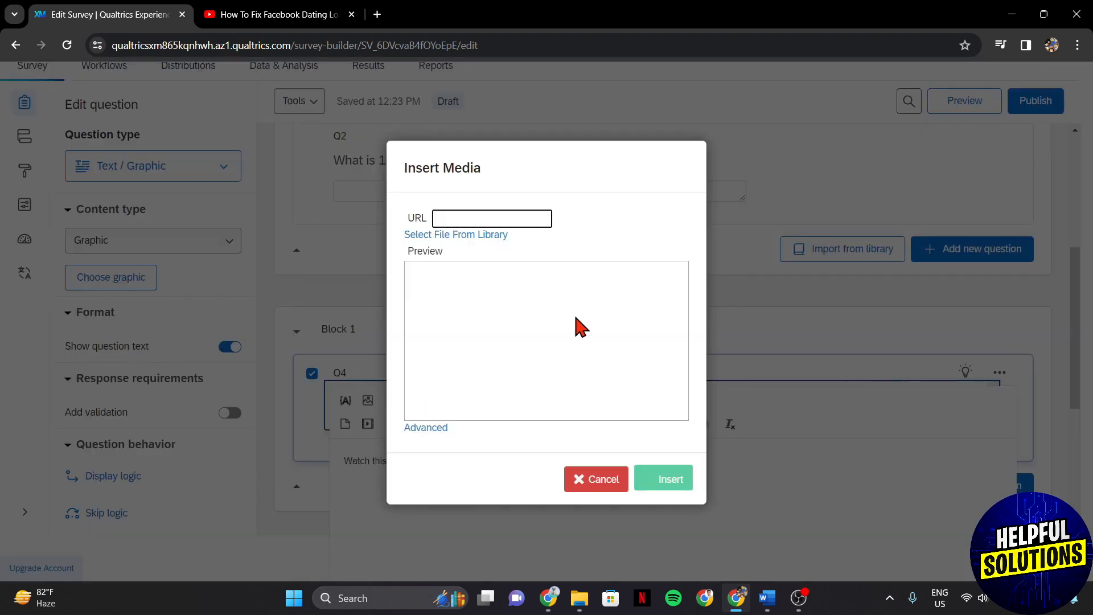
left_click(491, 218)
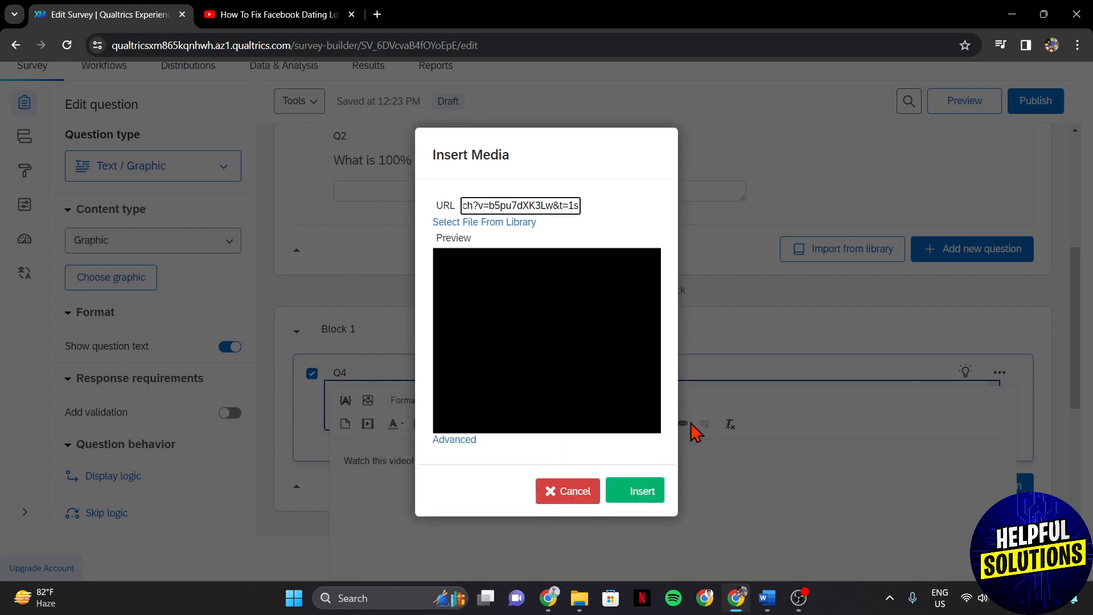
left_click(634, 490)
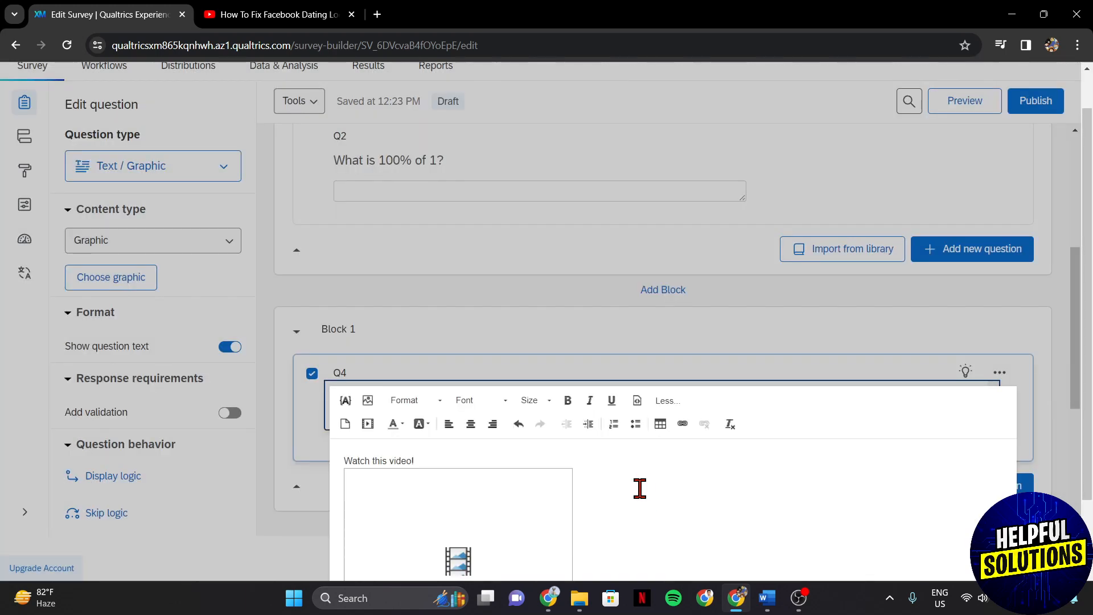
Dismiss the Error Saving Question notice so Q4 shows the embedded video
scroll("down", 3)
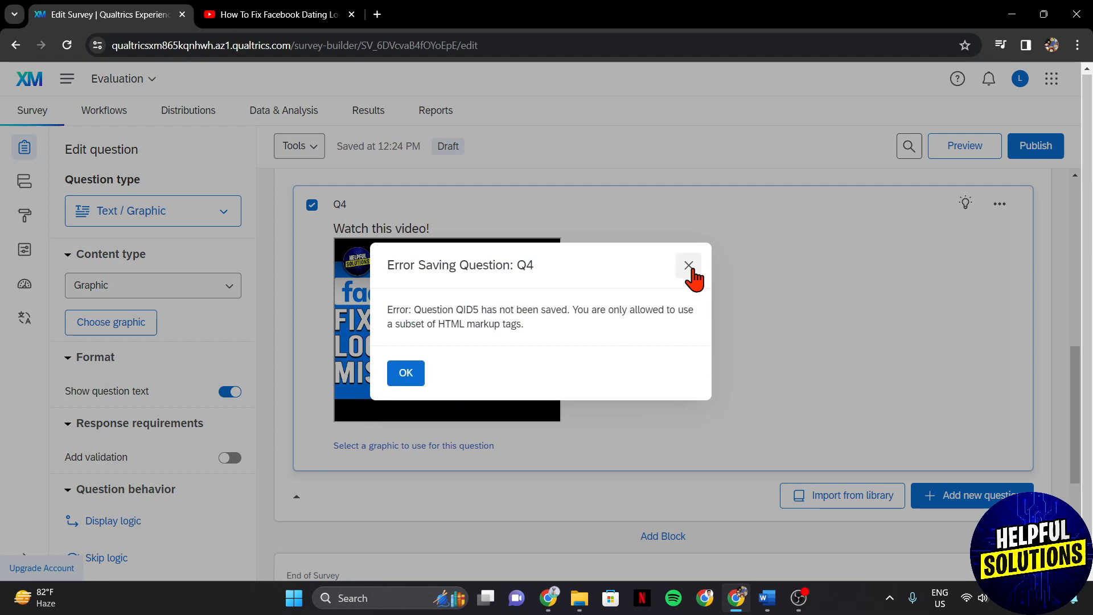
left_click(688, 265)
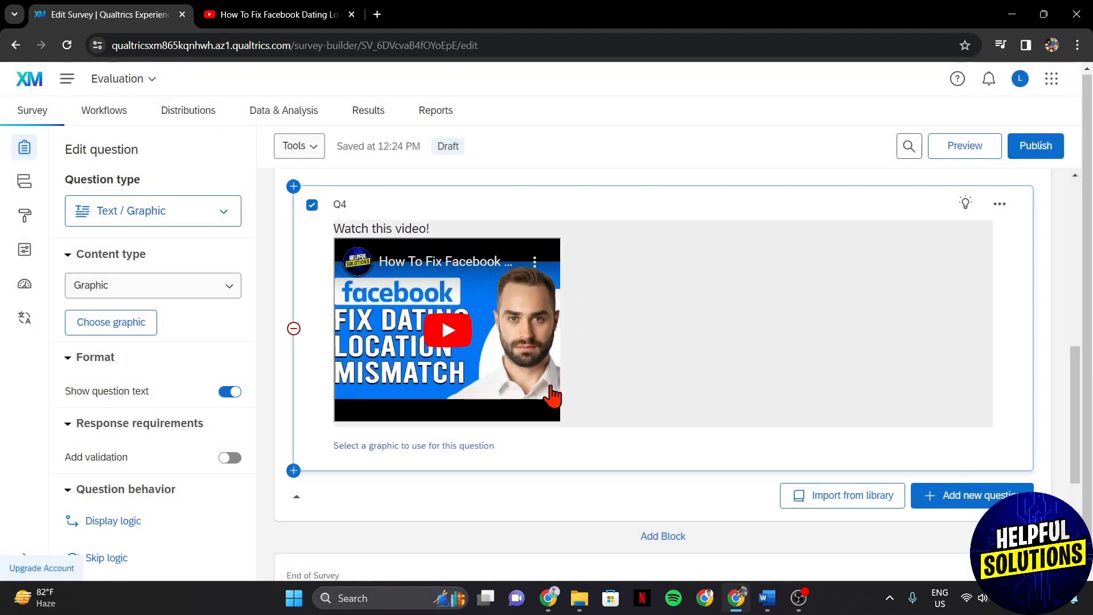